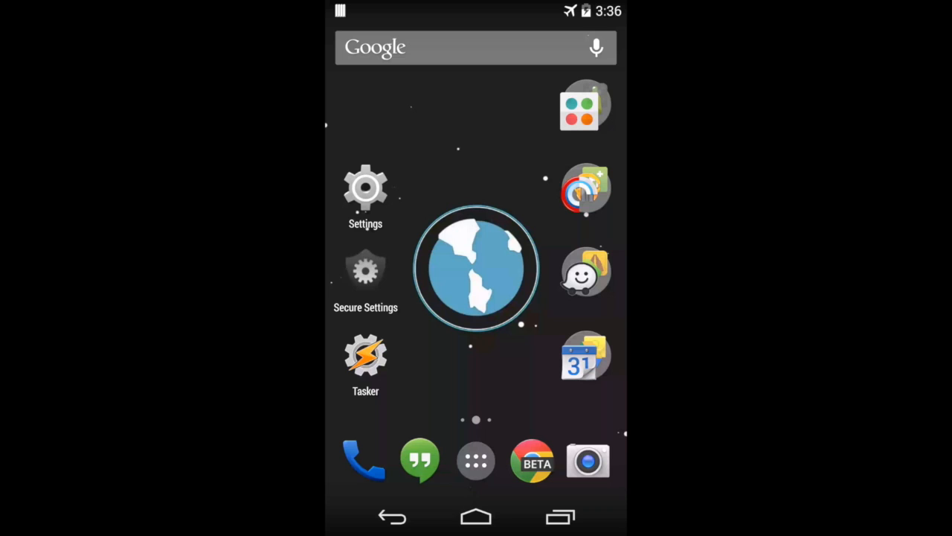
Step: After checking Secure Settings, create a Tasker profile for Wifi Connected to BewareTheCraken, inverted
{"action": "left_click", "coordinate": [365, 270]}
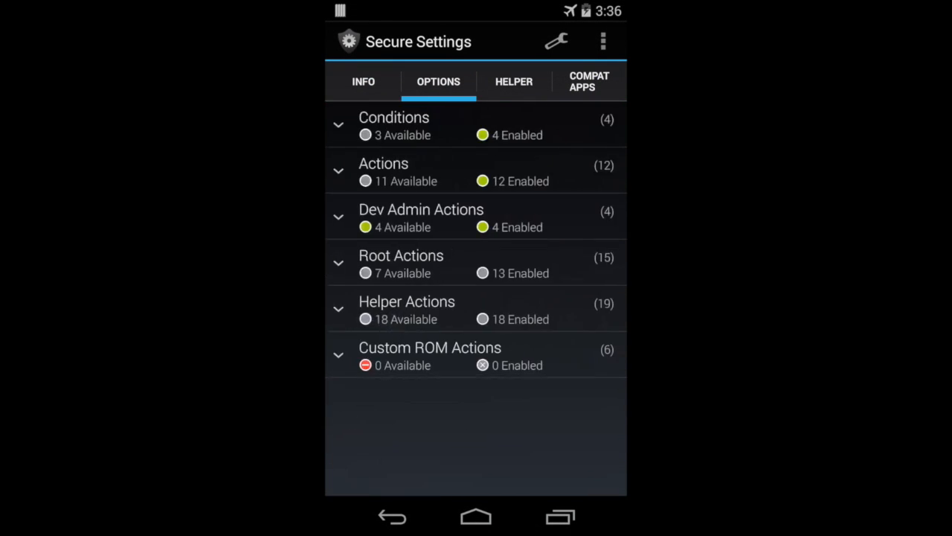
{"action": "left_click", "coordinate": [421, 216]}
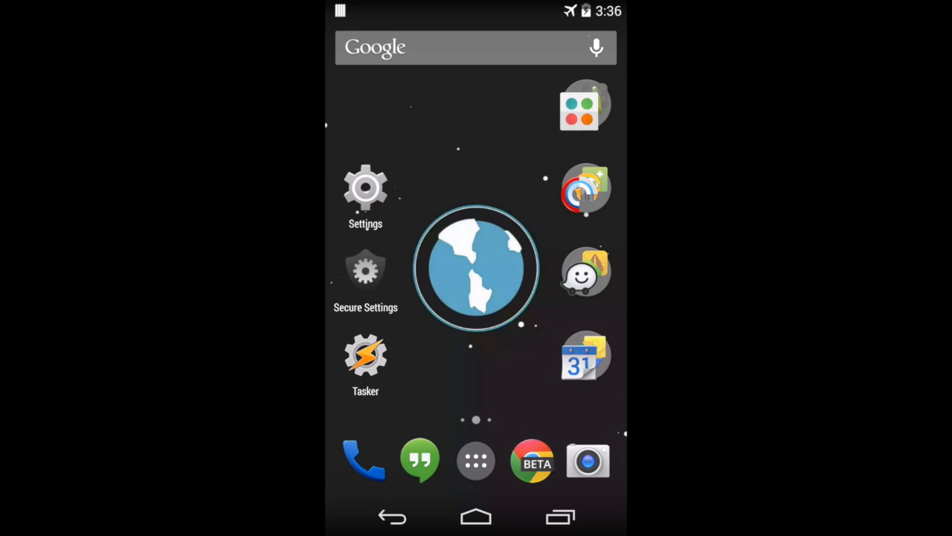
{"action": "left_click", "coordinate": [365, 353]}
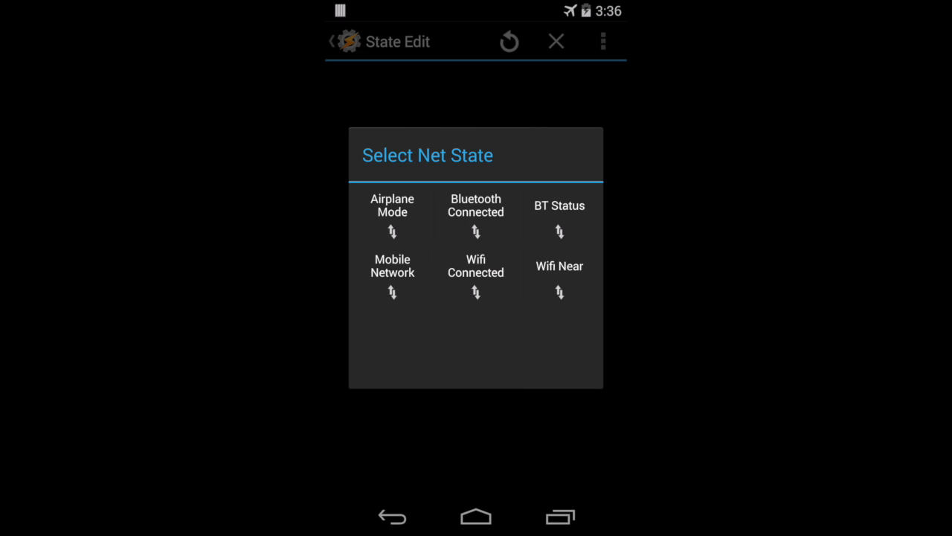
{"action": "left_click", "coordinate": [475, 282]}
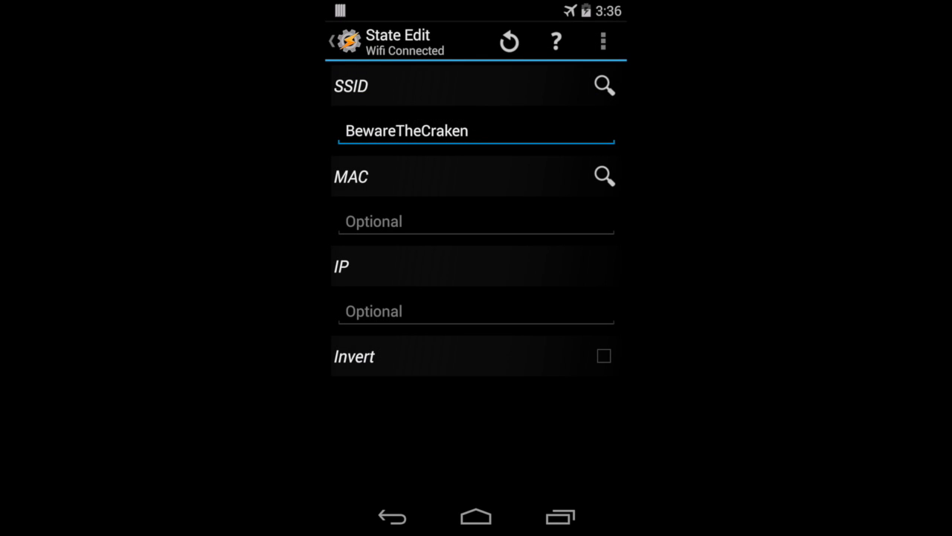
{"action": "left_click", "coordinate": [604, 356]}
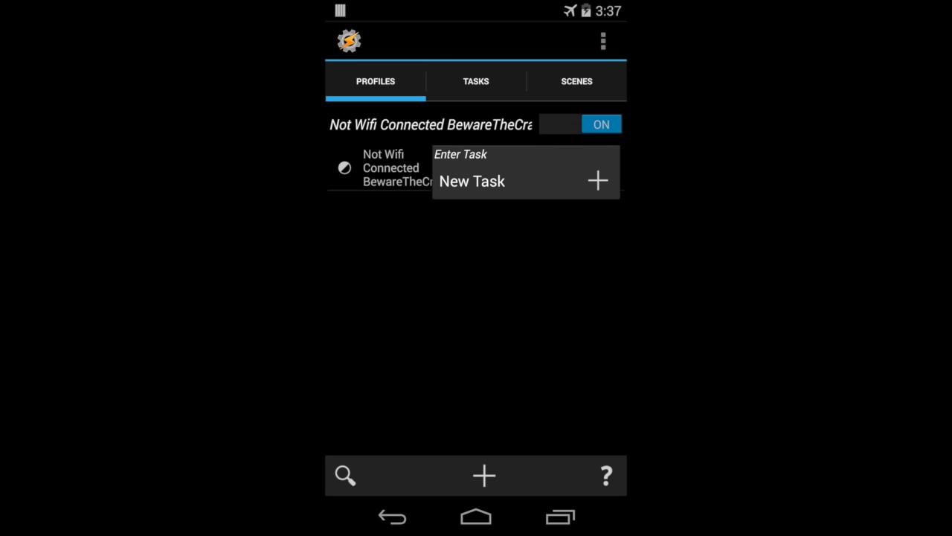
Step: Create a new task for the profile holding the Secure Settings Password/Pin action
{"action": "left_click", "coordinate": [472, 181]}
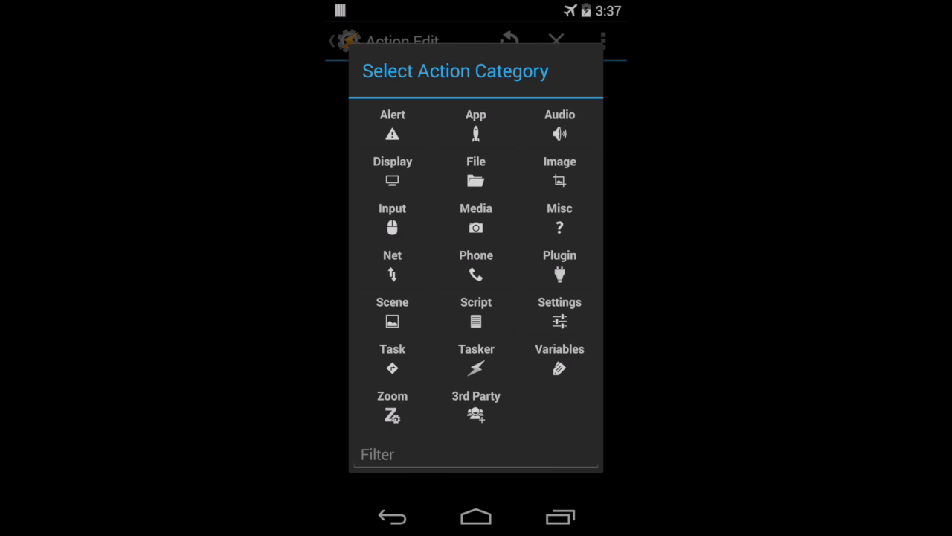
{"action": "left_click", "coordinate": [559, 265]}
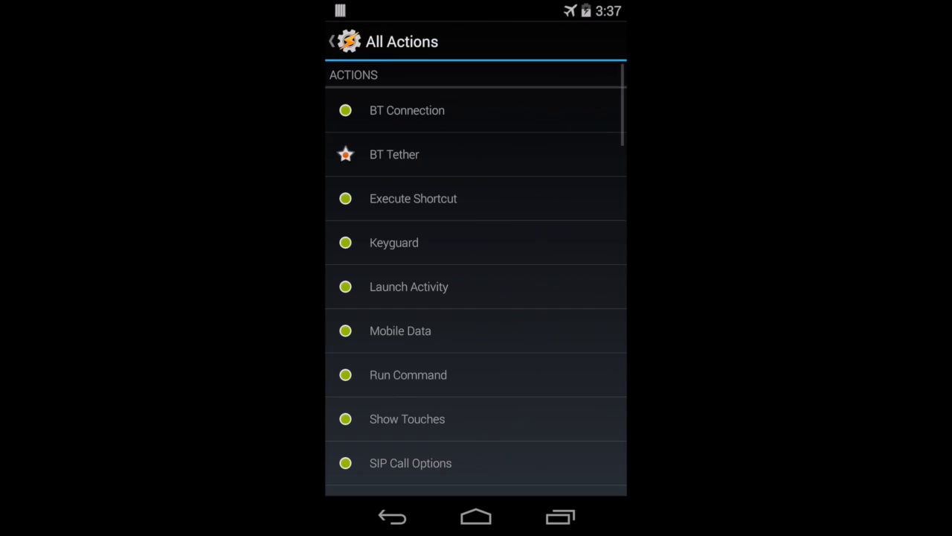
{"action": "scroll", "scroll_direction": "down", "scroll_amount": 3}
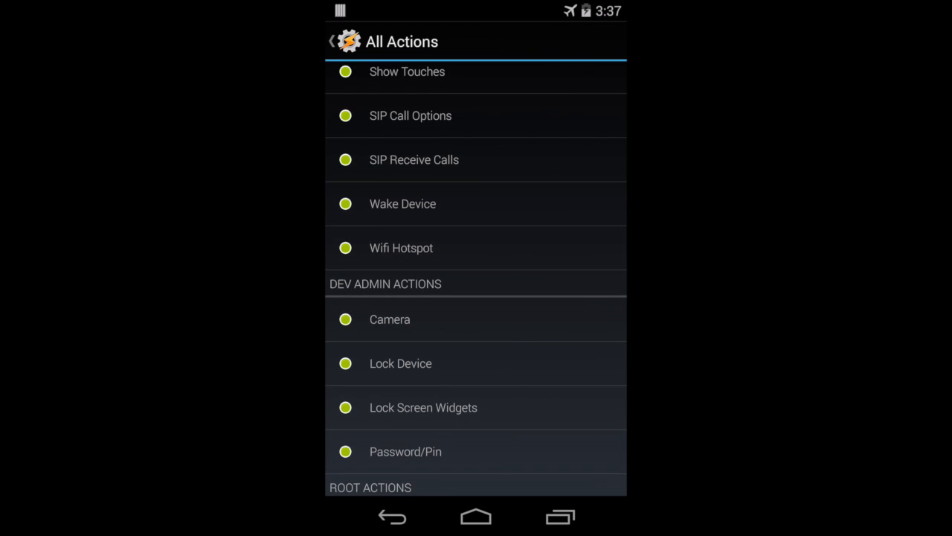
{"action": "left_click", "coordinate": [405, 450]}
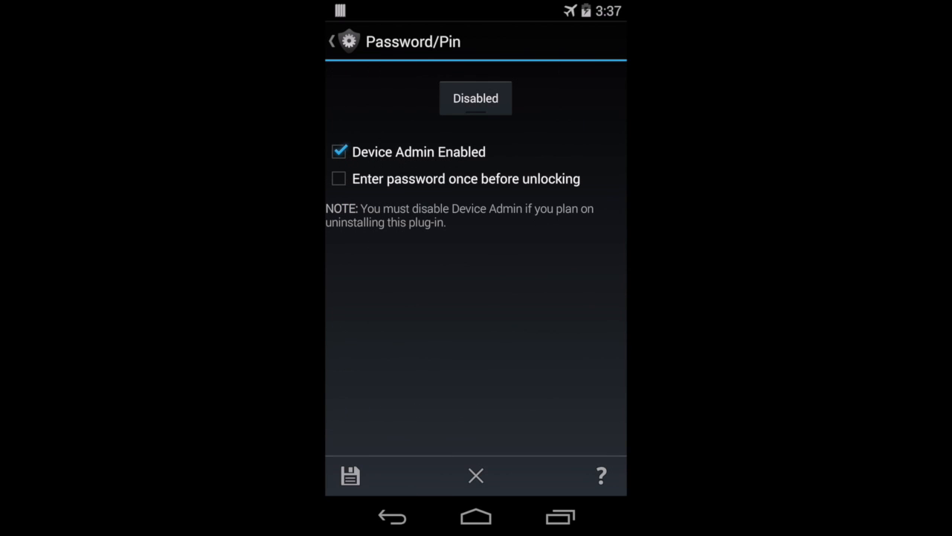
Step: Switch the Password/Pin lock setting to Enabled and begin entering the PIN code
{"action": "left_click", "coordinate": [475, 98]}
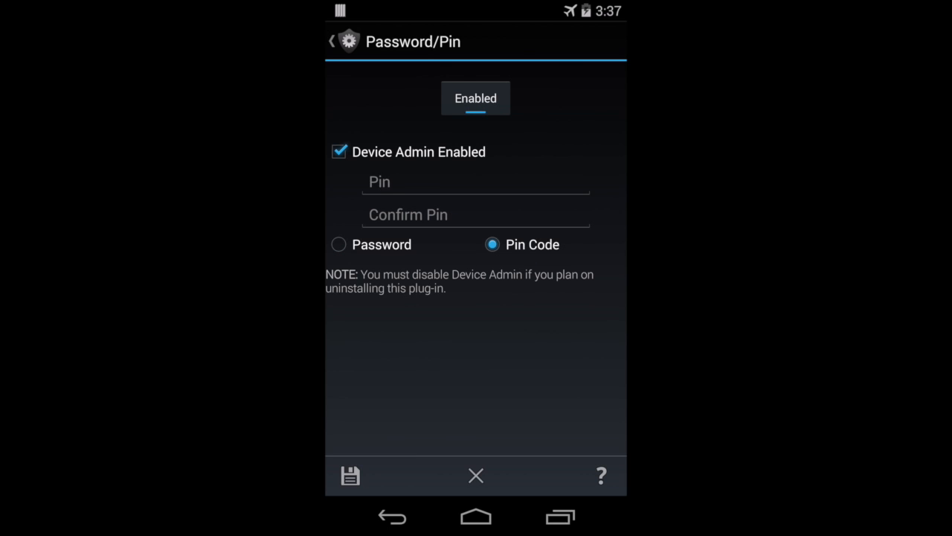
{"action": "left_click", "coordinate": [535, 353]}
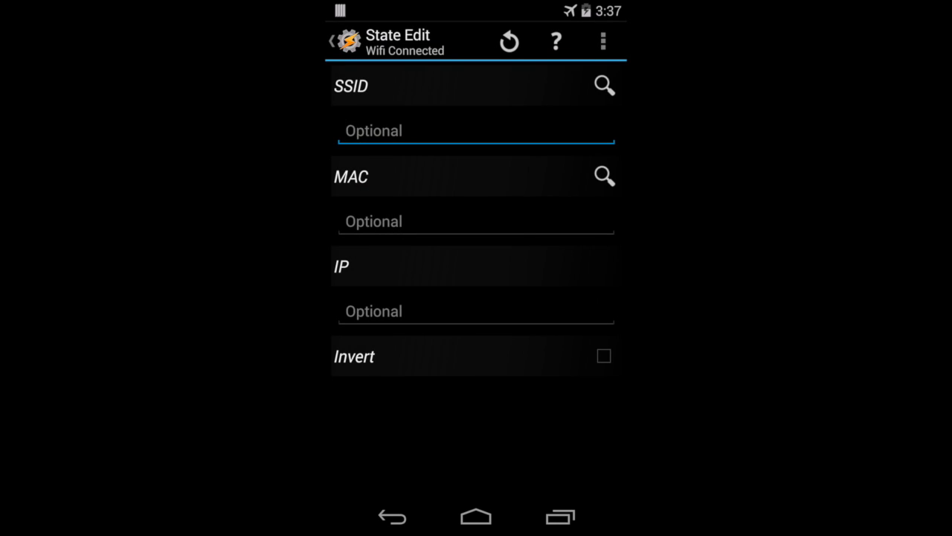
Step: Enter SSID BewareTheCraken for the second profile and add Password/Pin to its new task
{"action": "type", "text": "BewareTheCraken"}
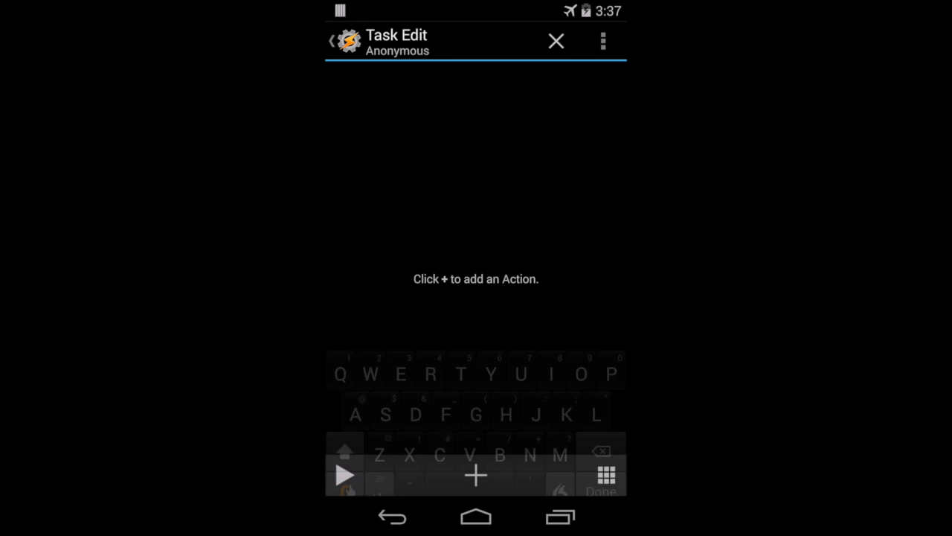
{"action": "left_click", "coordinate": [476, 474]}
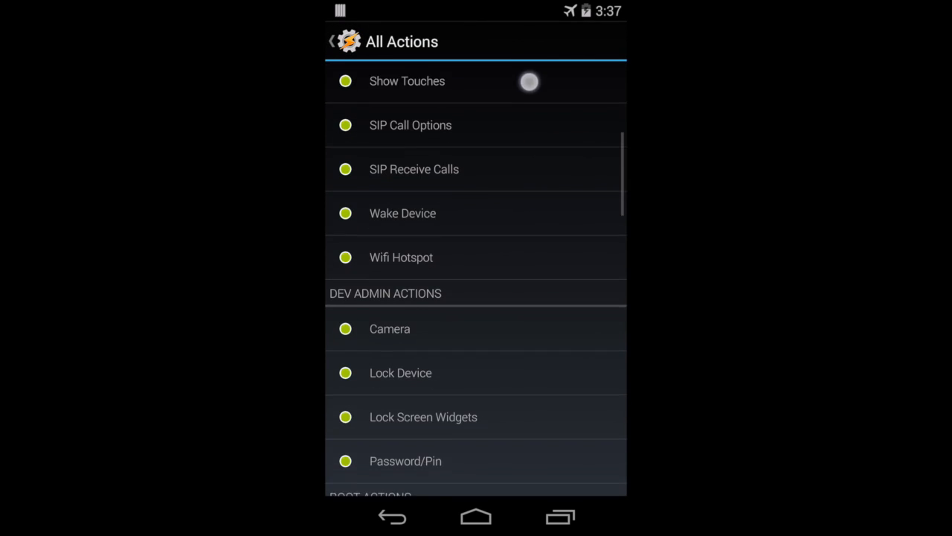
{"action": "left_click", "coordinate": [405, 461]}
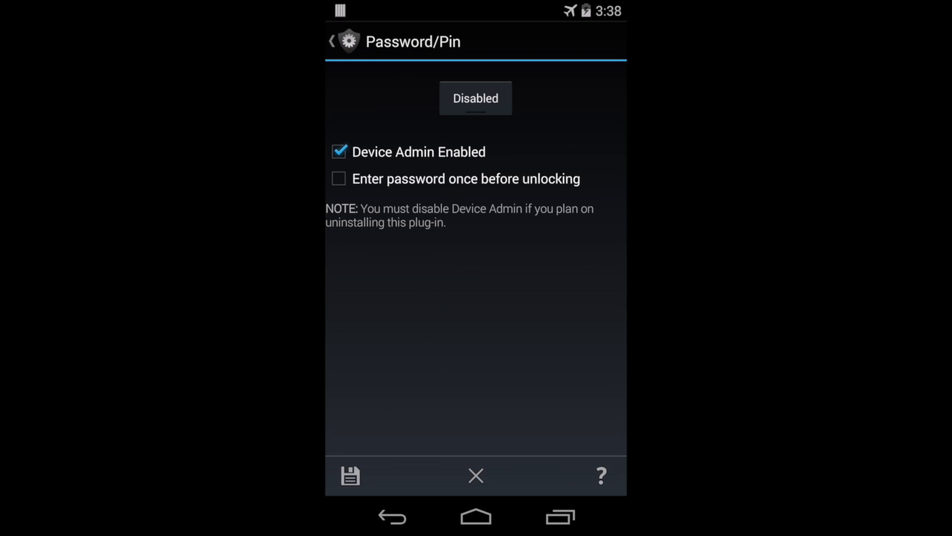
Step: Save the Password/Pin action as Disabled so Tasker shows Clear Password
{"action": "left_click", "coordinate": [350, 475]}
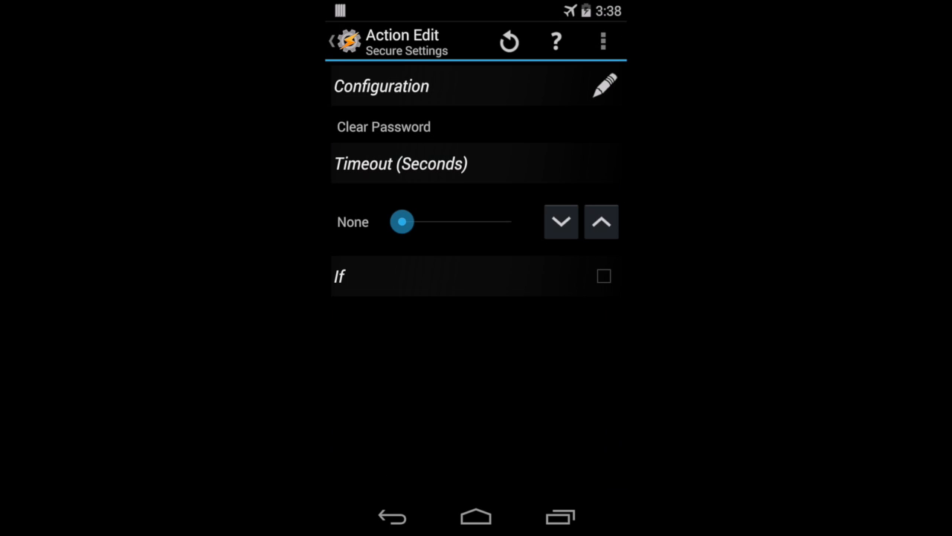